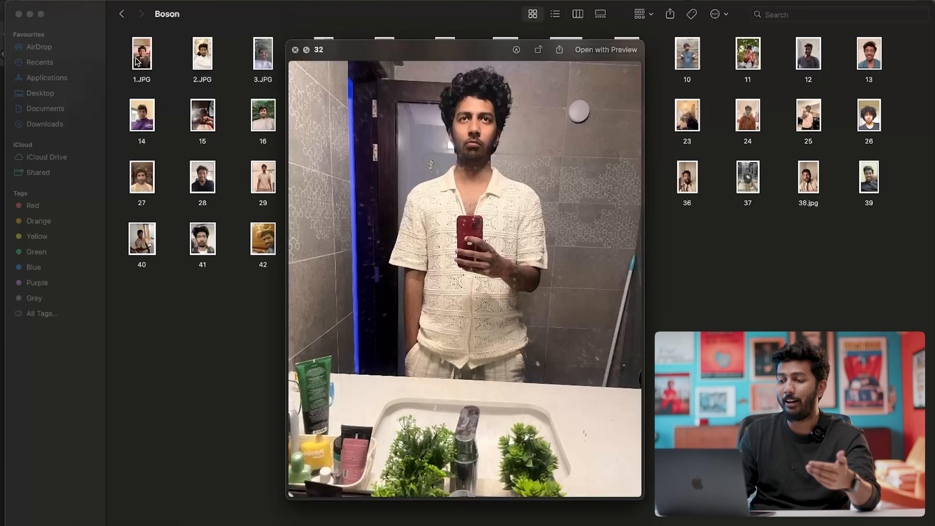
# - Step through the last subject photo in Quick Look and return to the Demo folder
pyautogui.press('right')
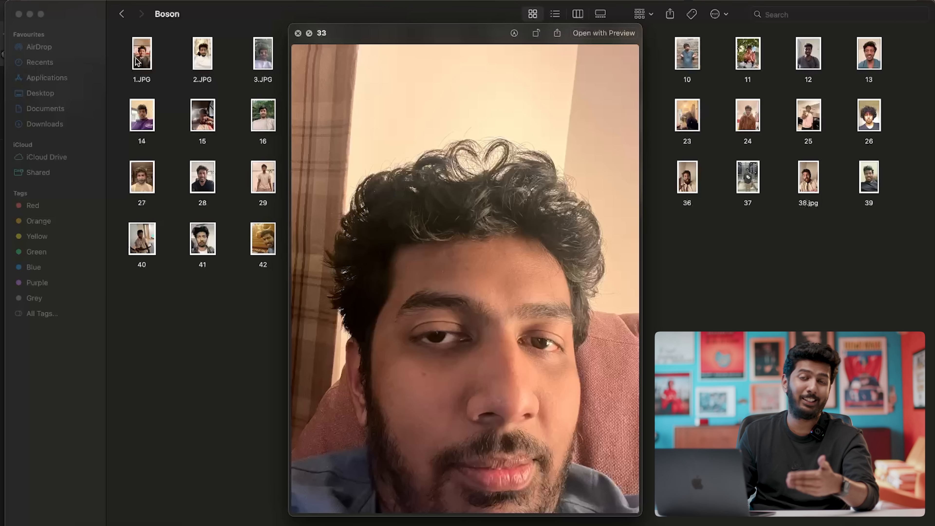
pyautogui.click(298, 33)
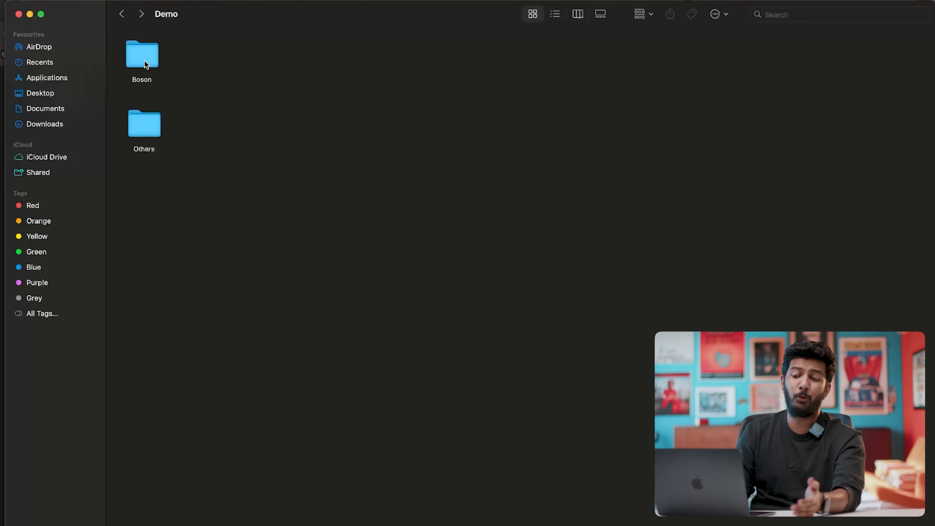
# - Compress the Boson photo folder into a Boson.zip archive
pyautogui.click(142, 55)
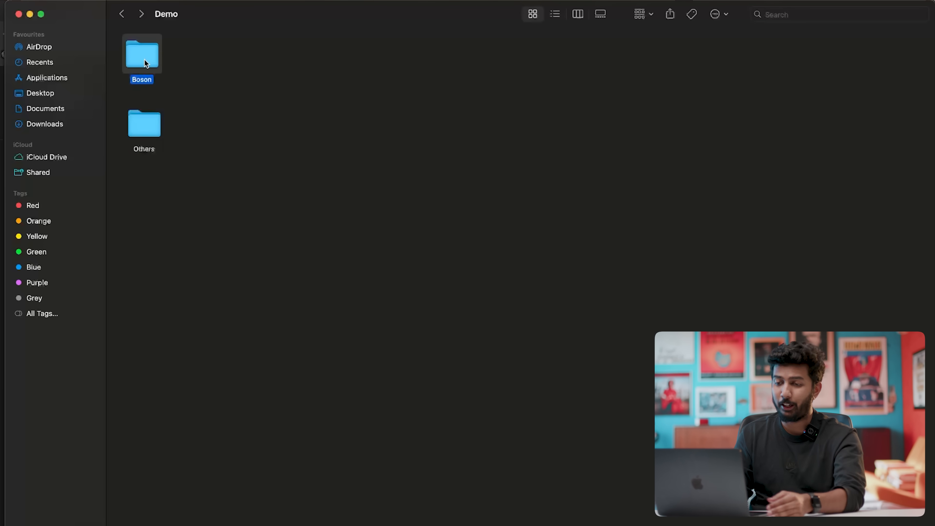
pyautogui.rightClick(145, 61)
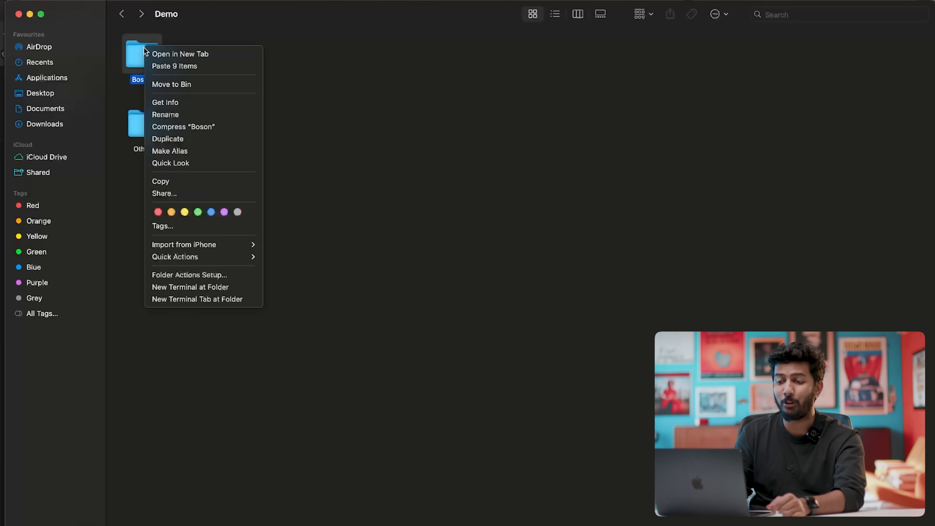
pyautogui.click(196, 130)
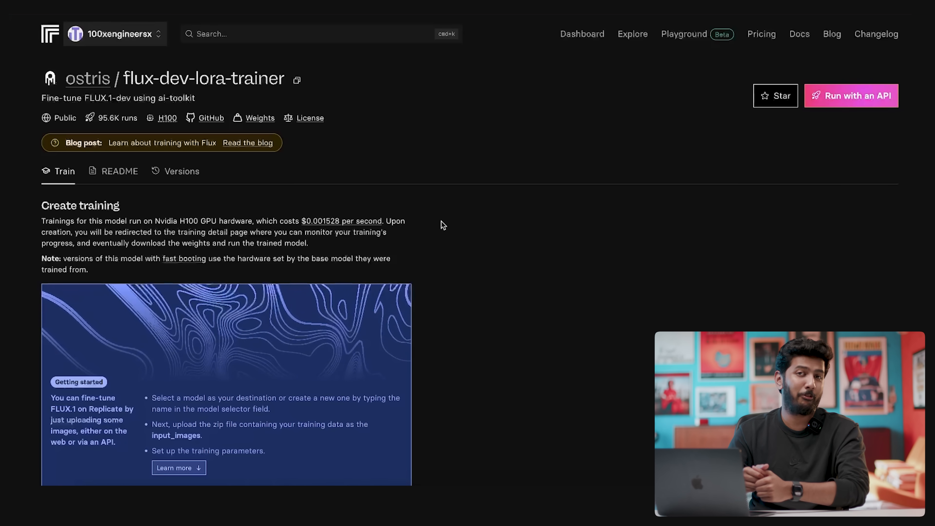
# - Name the destination model boson, make it private, and start choosing the training images zip
pyautogui.scroll(-3)
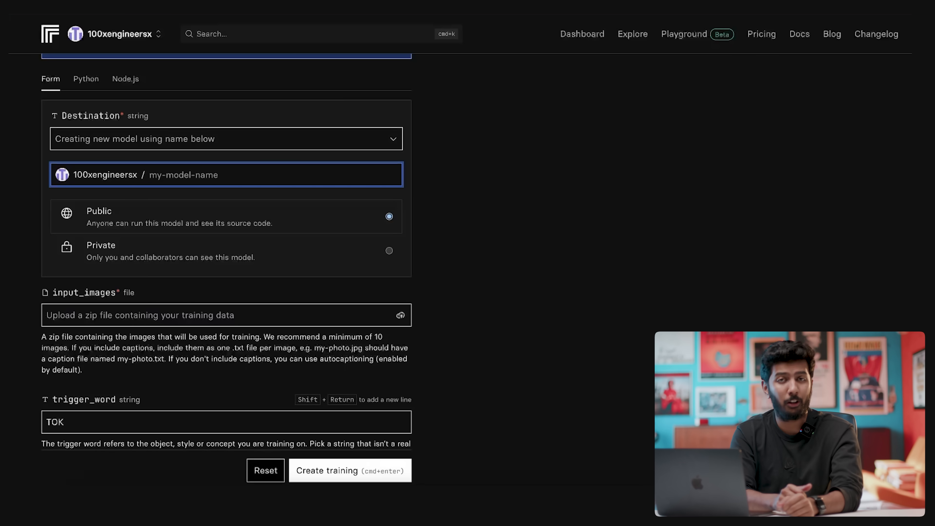
pyautogui.write('b')
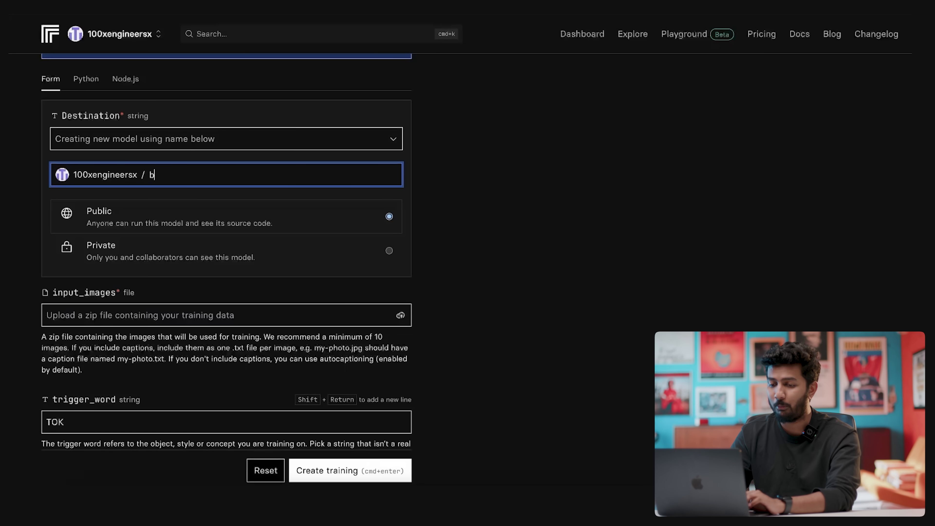
pyautogui.click(389, 250)
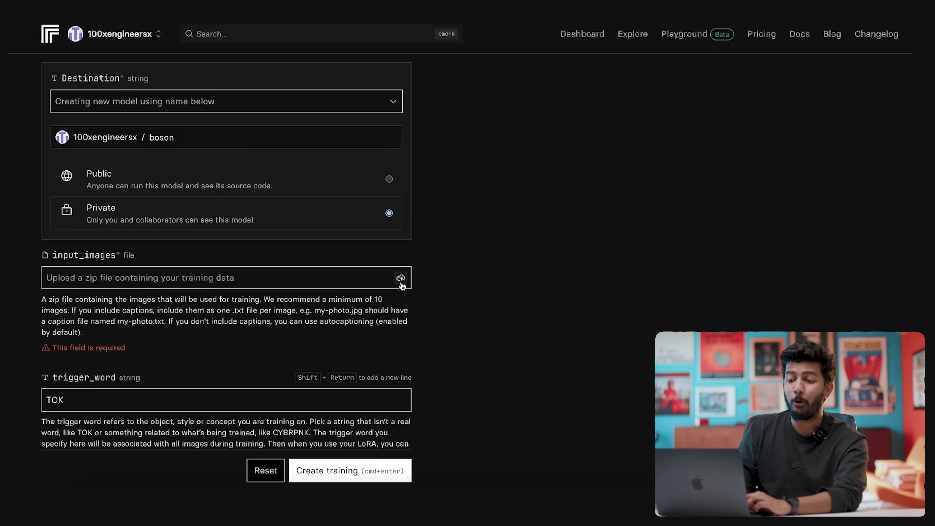
pyautogui.click(401, 279)
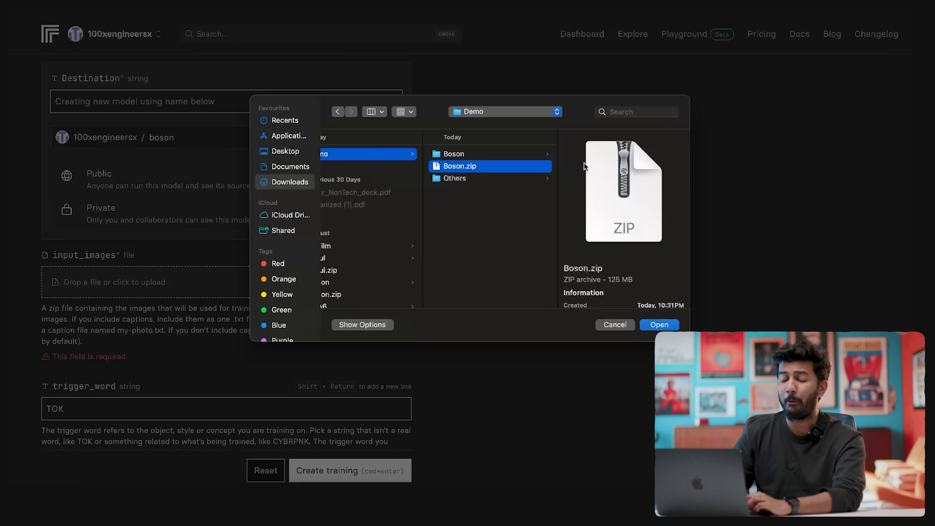
# - Upload Boson.zip as the input_images training data and move down to trigger_word
pyautogui.click(660, 325)
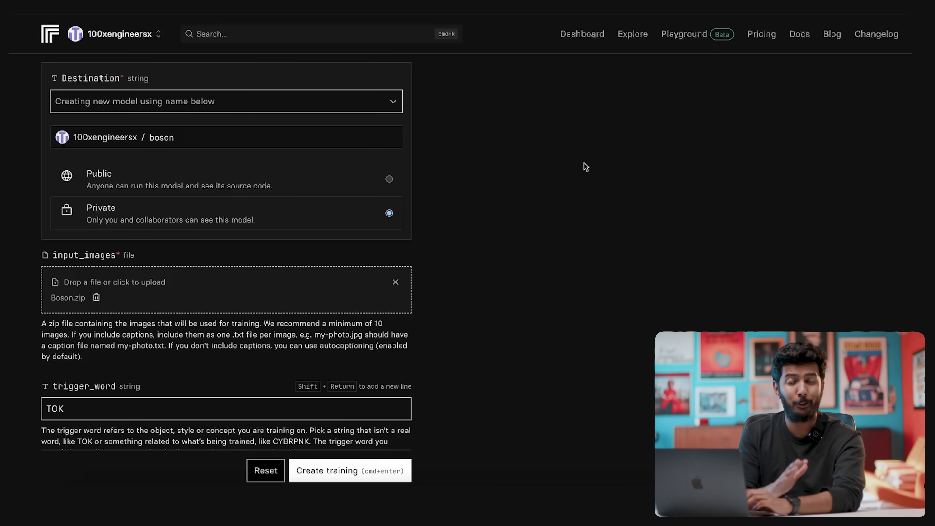
pyautogui.scroll(-3)
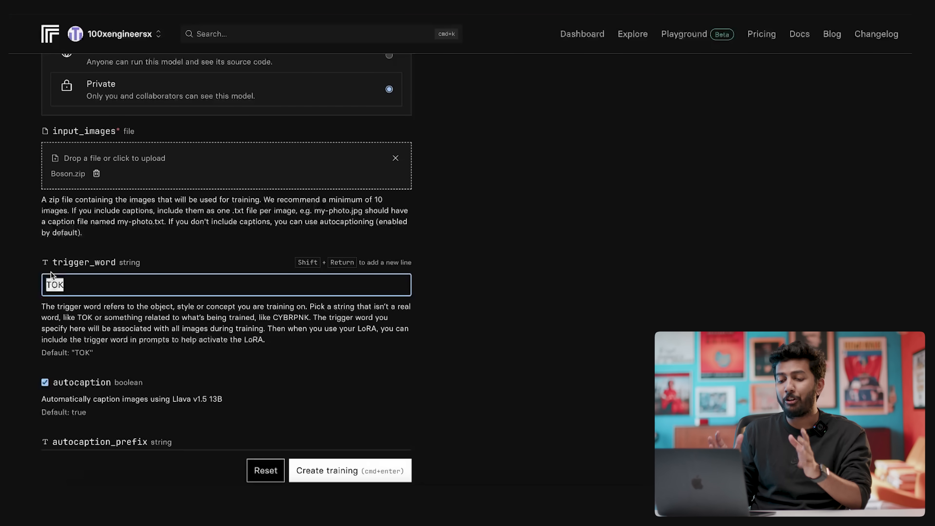
# - Set the trigger word to boson in place of TOK
pyautogui.write('boson')
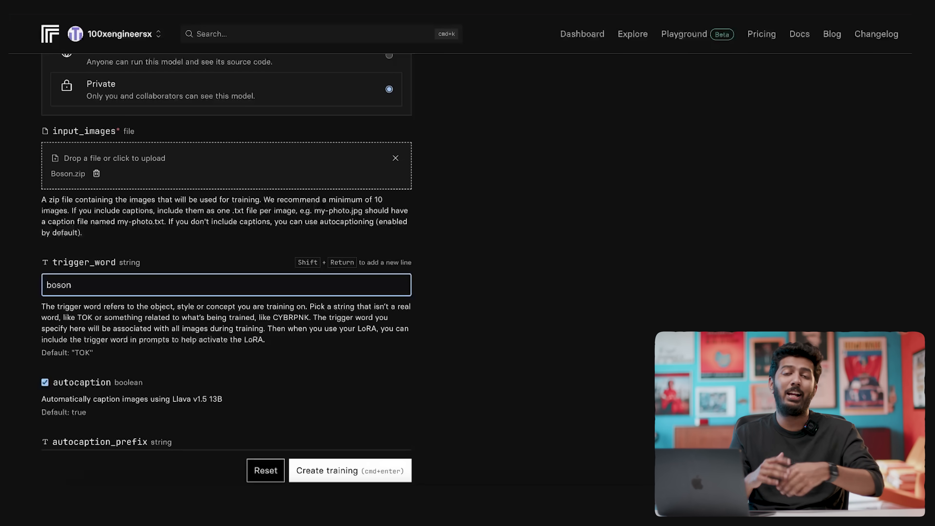
pyautogui.scroll(-3)
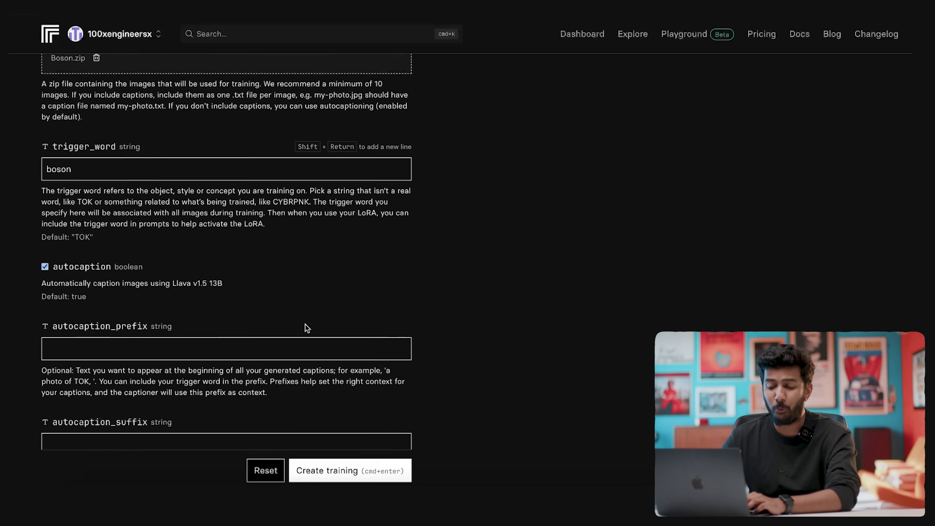
# - Set the training steps to 2000 and head to Hugging Face for the hf_repo_id and hf_token values
pyautogui.scroll(-3)
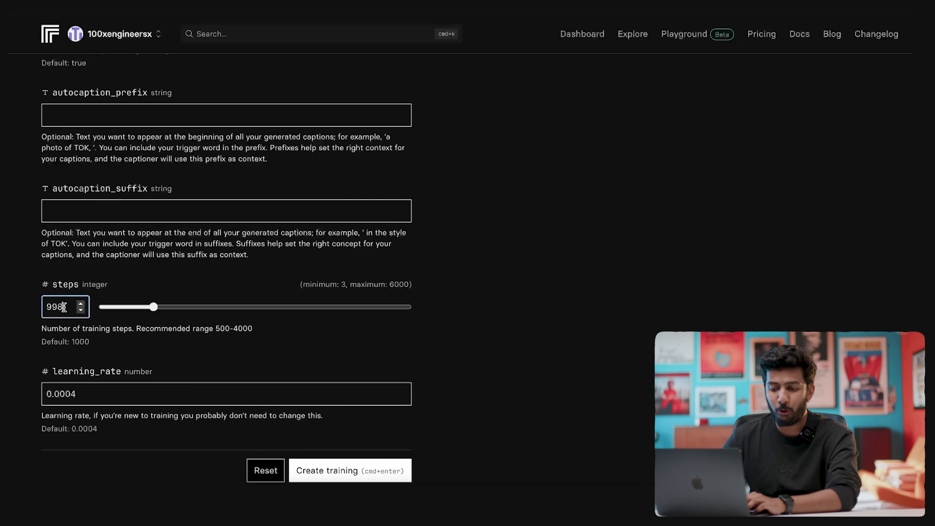
pyautogui.write('2000')
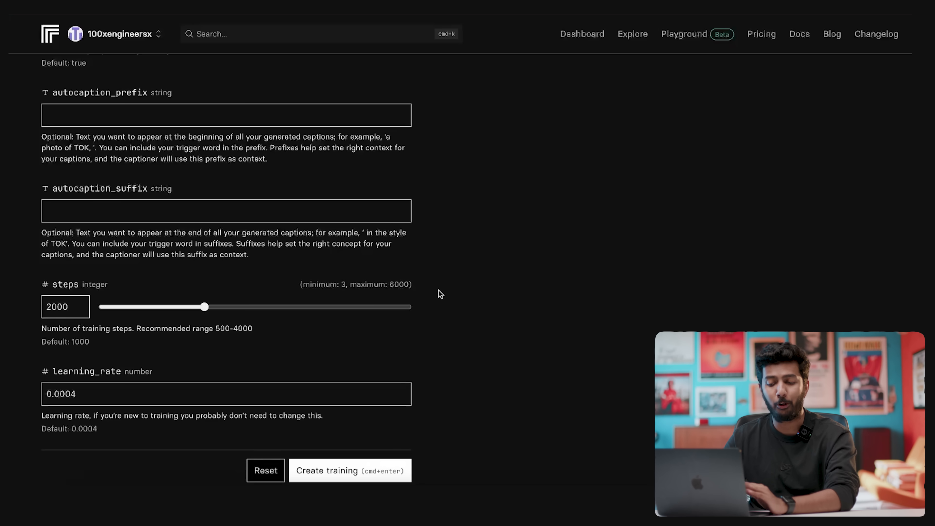
pyautogui.scroll(-3)
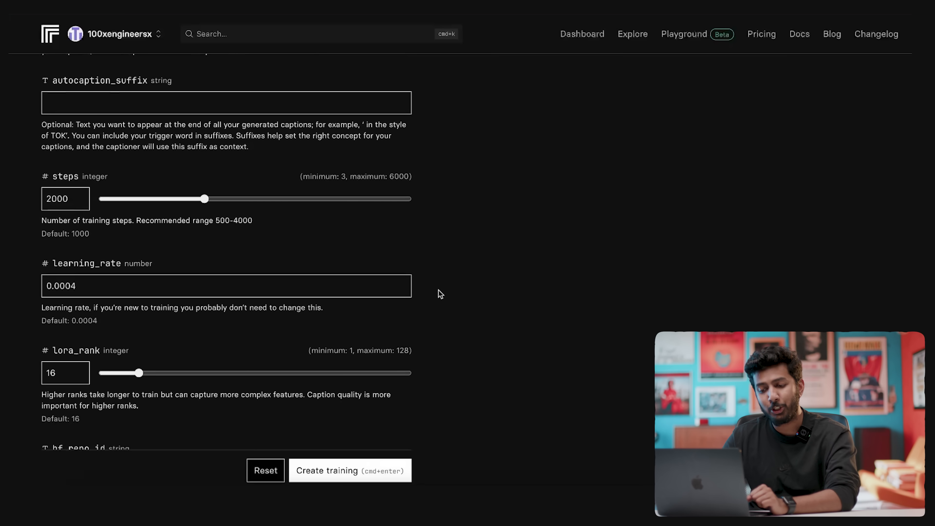
pyautogui.scroll(-3)
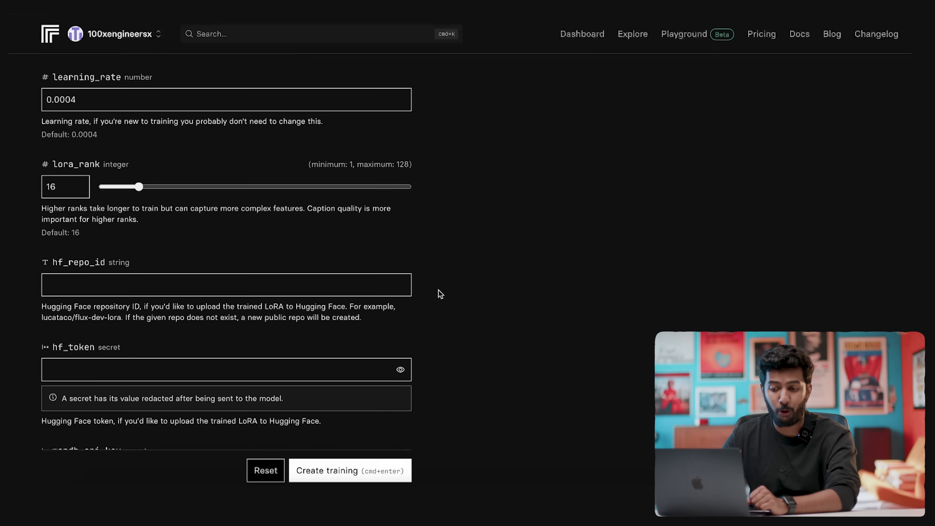
pyautogui.scroll(-3)
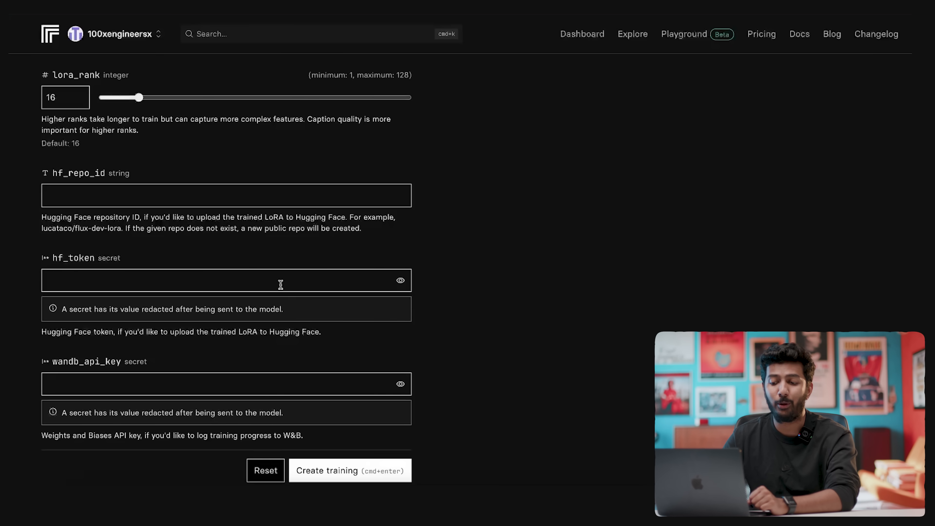
pyautogui.scroll(-3)
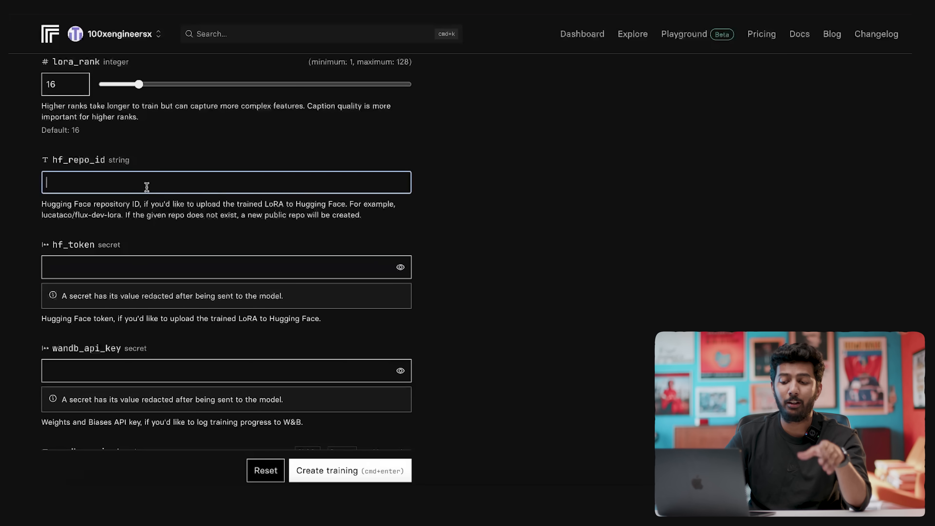
pyautogui.moveTo(114, 288)
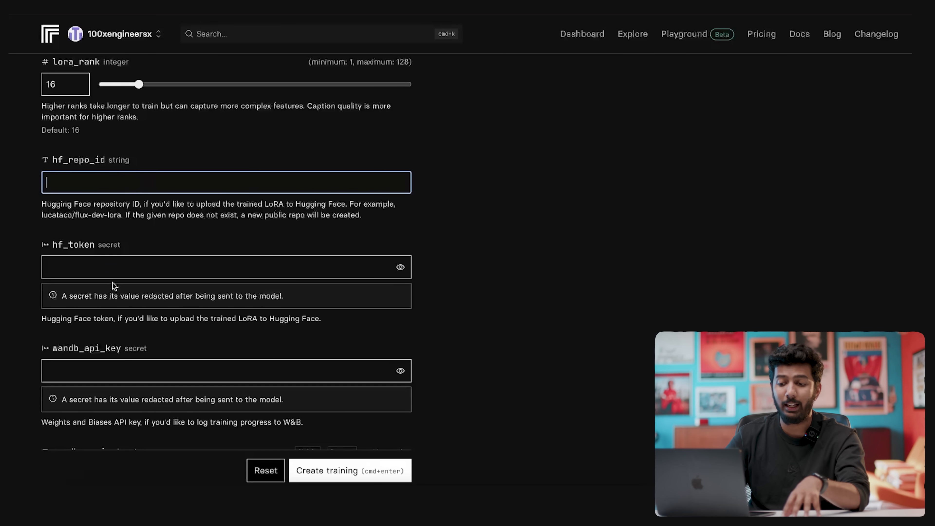
pyautogui.click(212, 270)
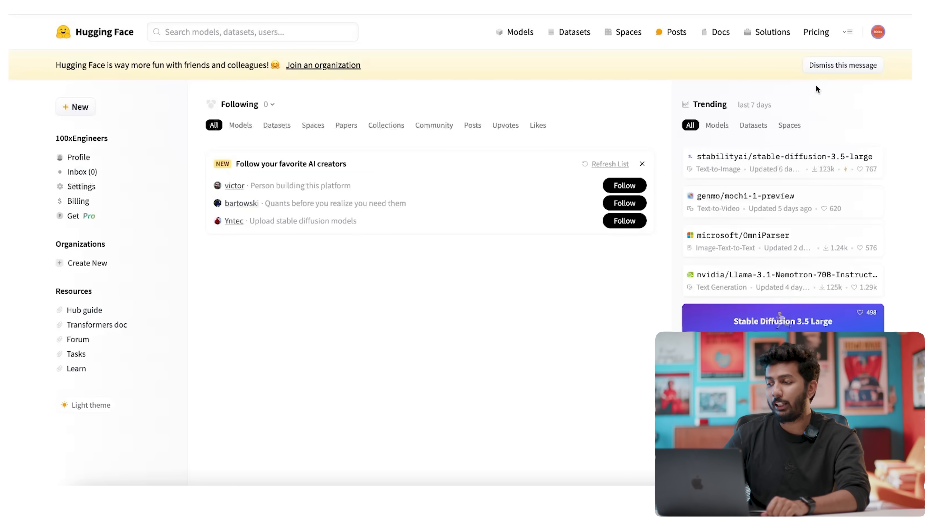
# - Create a private Hugging Face model repository named boson
pyautogui.click(878, 31)
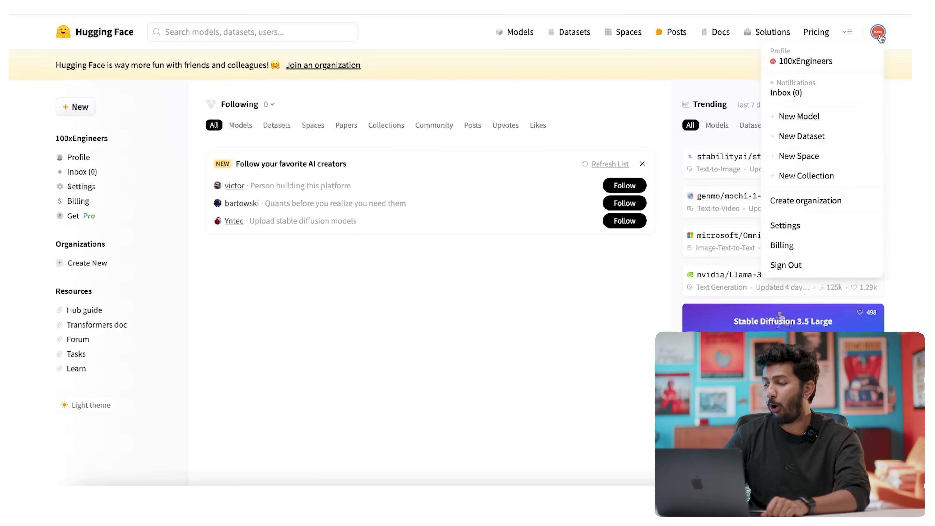
pyautogui.moveTo(808, 120)
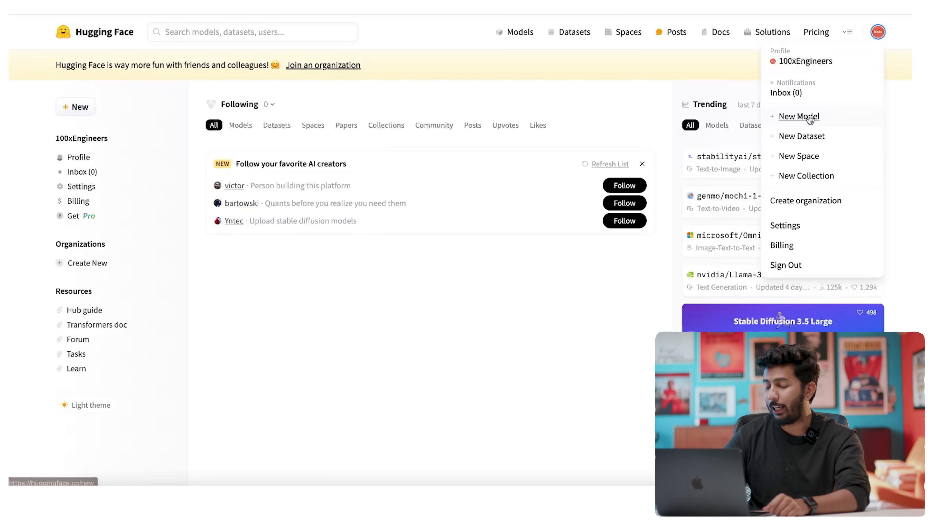
pyautogui.click(799, 116)
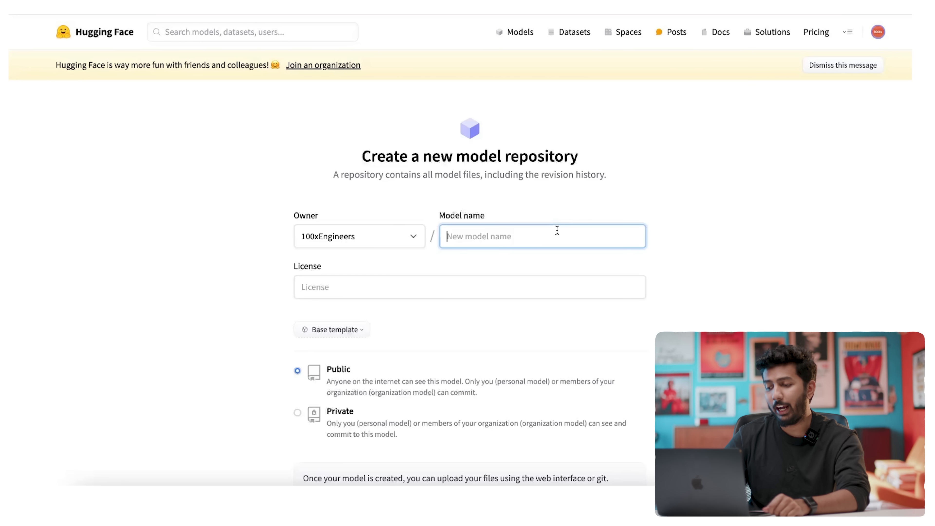
pyautogui.write('boson')
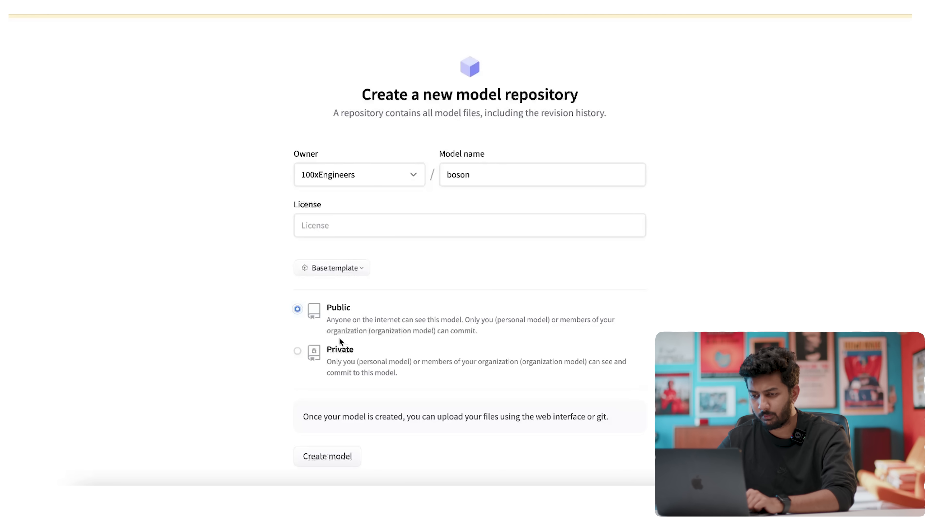
pyautogui.click(297, 351)
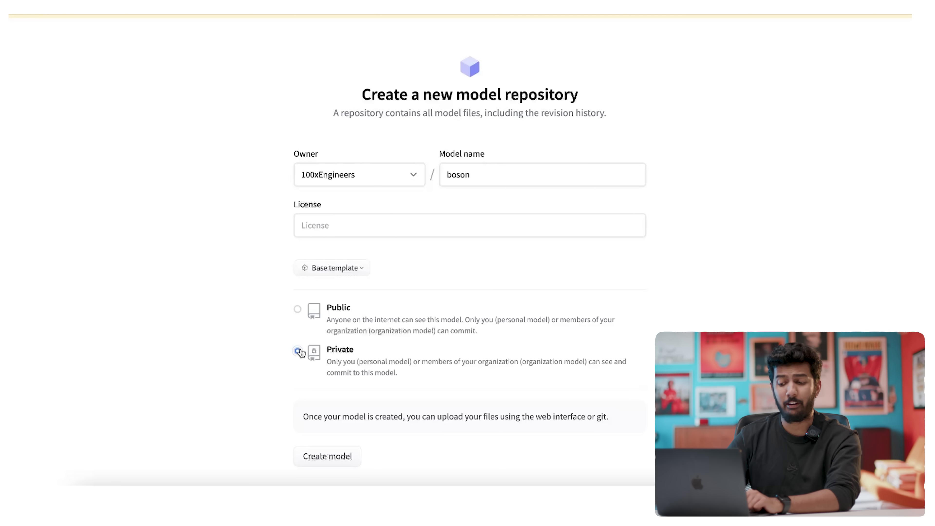
pyautogui.click(327, 456)
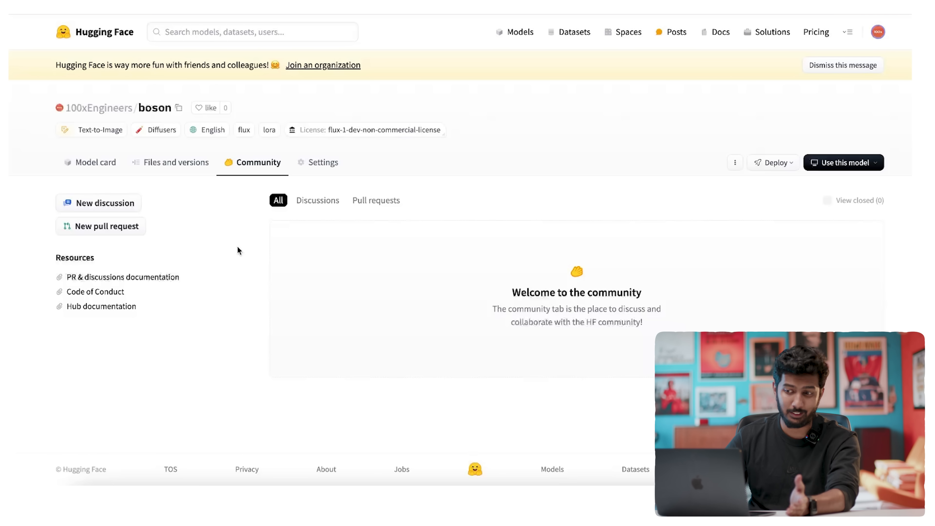
# - Enter 100xEngineers/boson as the hf_repo_id on the Replicate training form
pyautogui.click(179, 108)
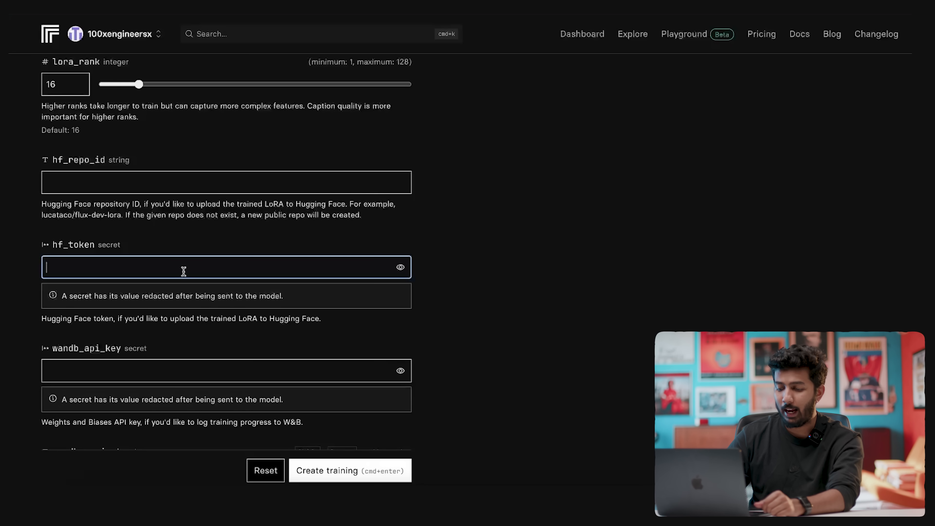
pyautogui.write('100xEngineers/boson')
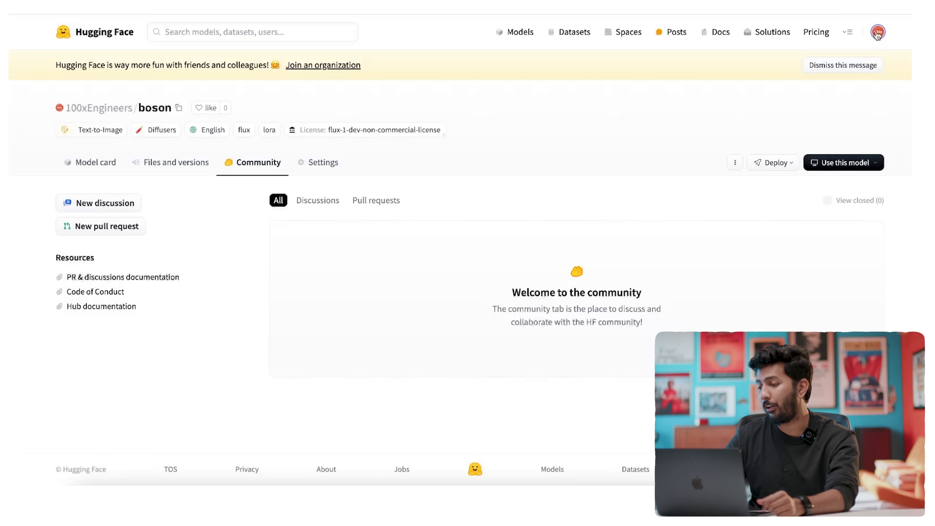
# - Go to the account's Access Tokens settings and begin a new token
pyautogui.click(879, 31)
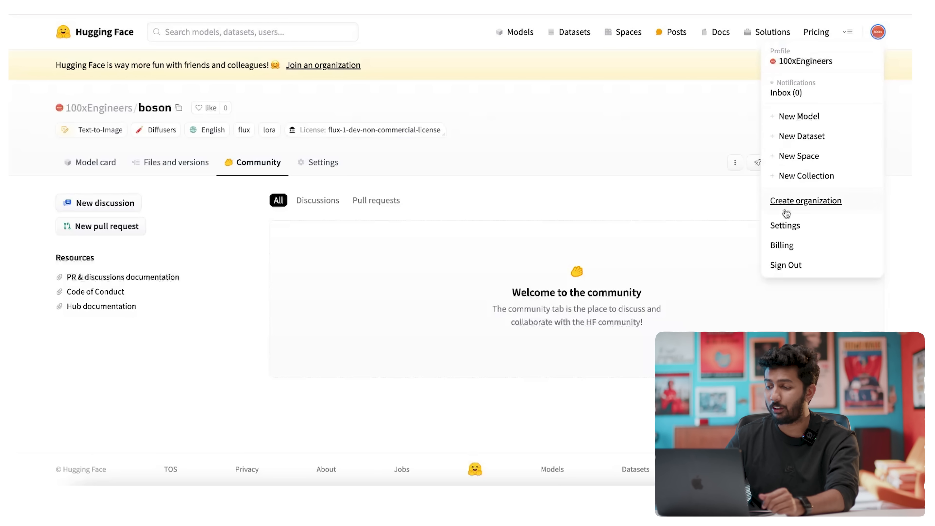
pyautogui.click(785, 225)
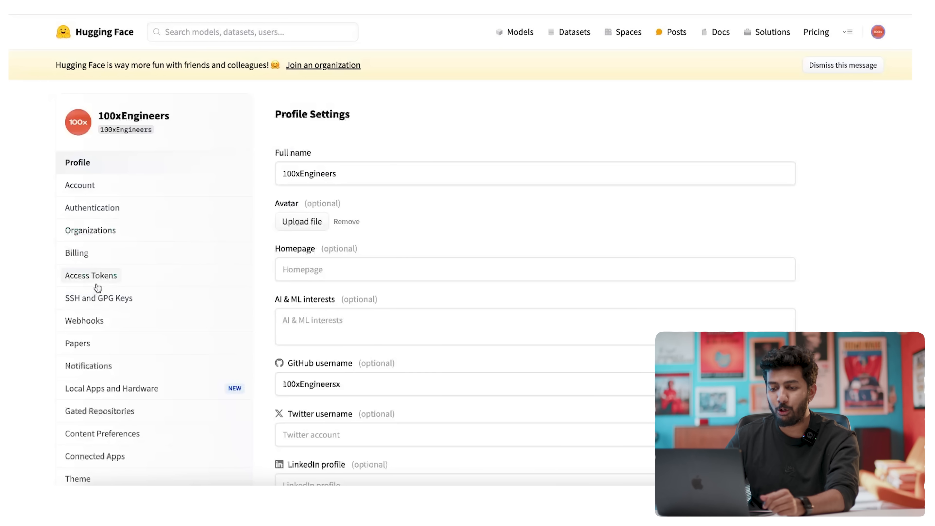
pyautogui.click(92, 276)
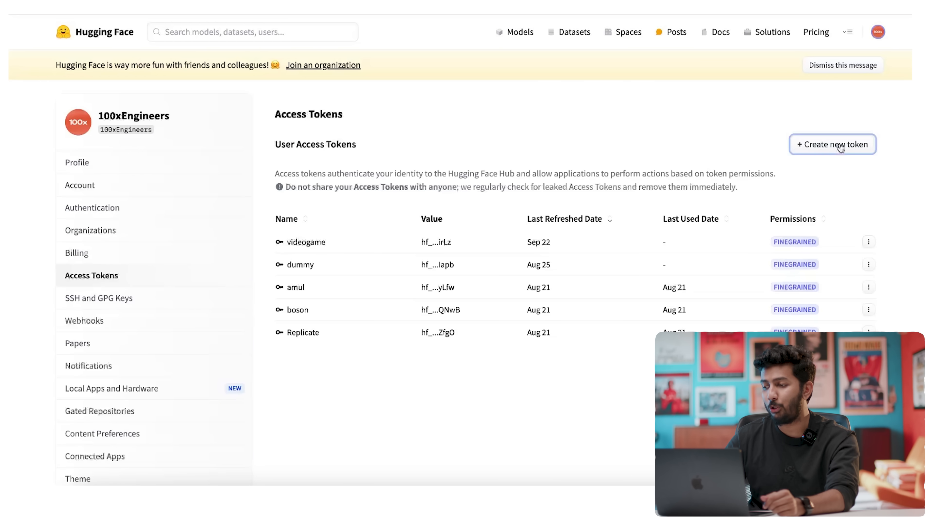
pyautogui.click(840, 144)
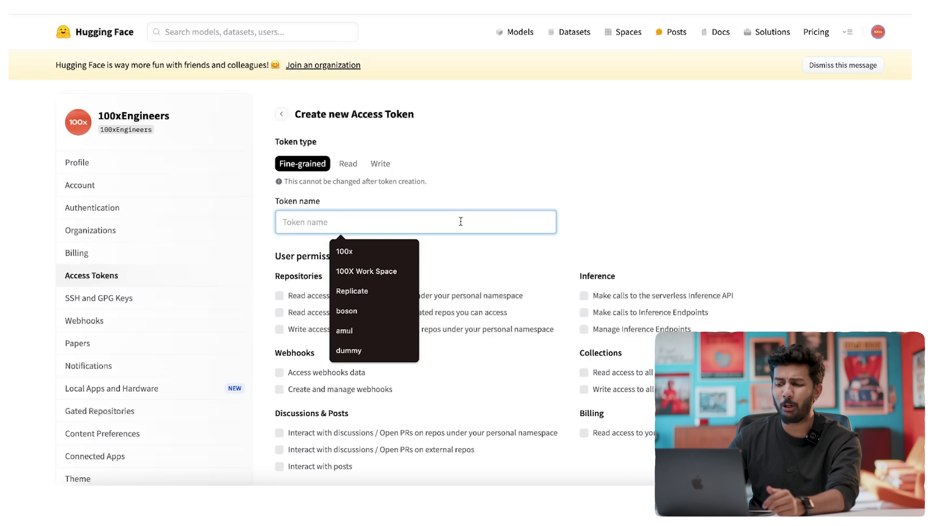
# - Name the token 100xnew with repository read/write permissions and create it
pyautogui.write('1000')
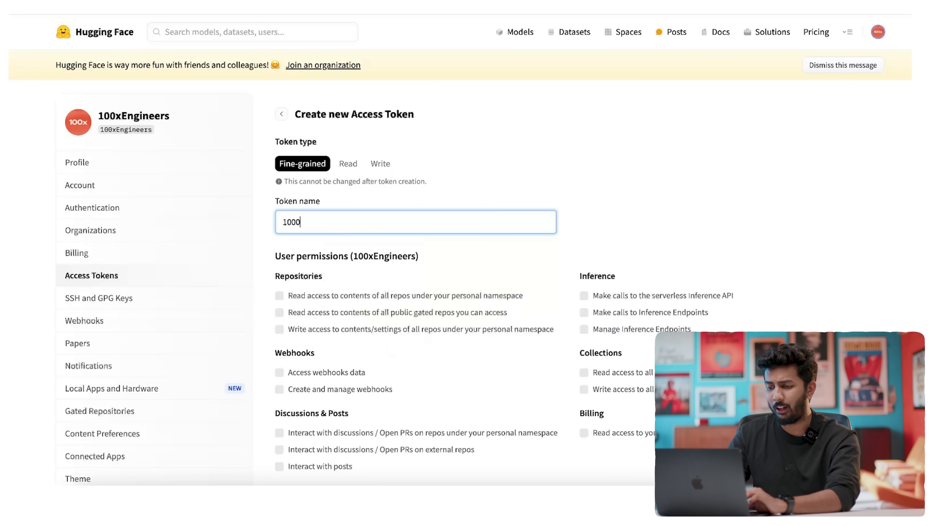
pyautogui.write('100xnew')
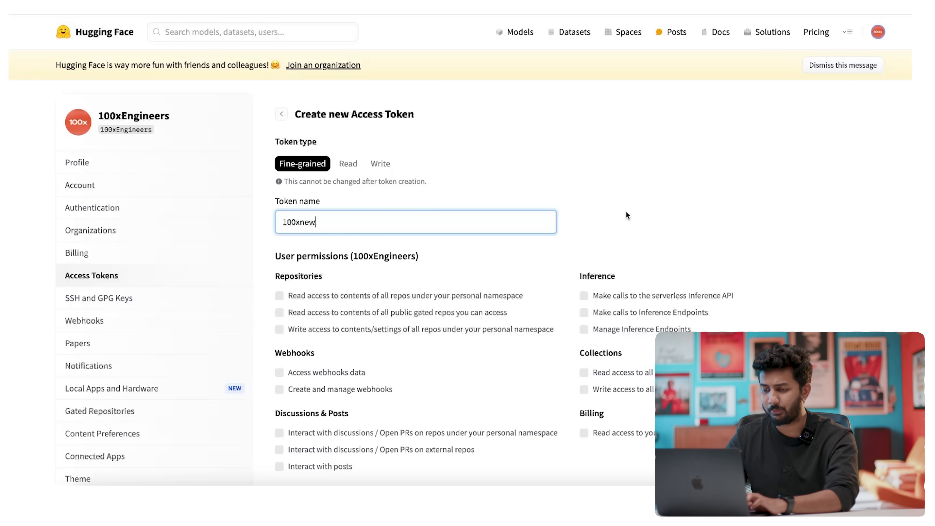
pyautogui.scroll(-3)
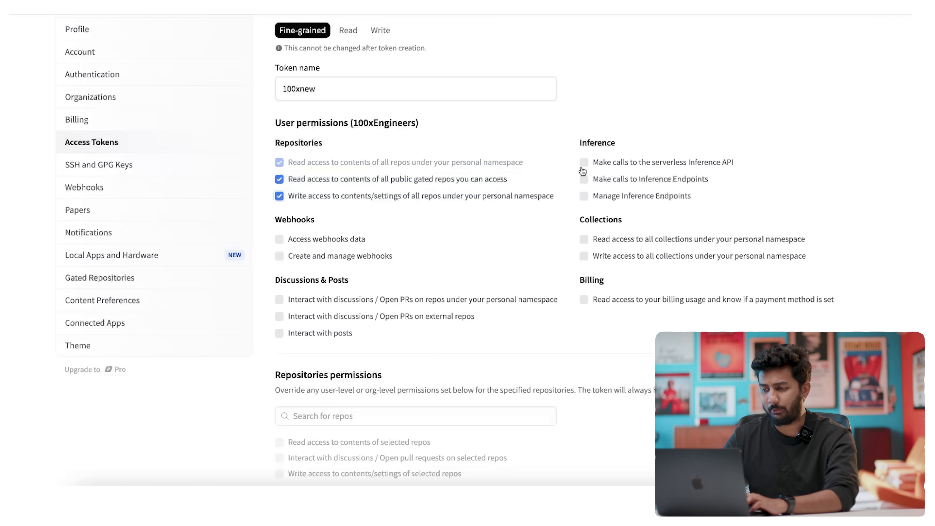
pyautogui.scroll(-3)
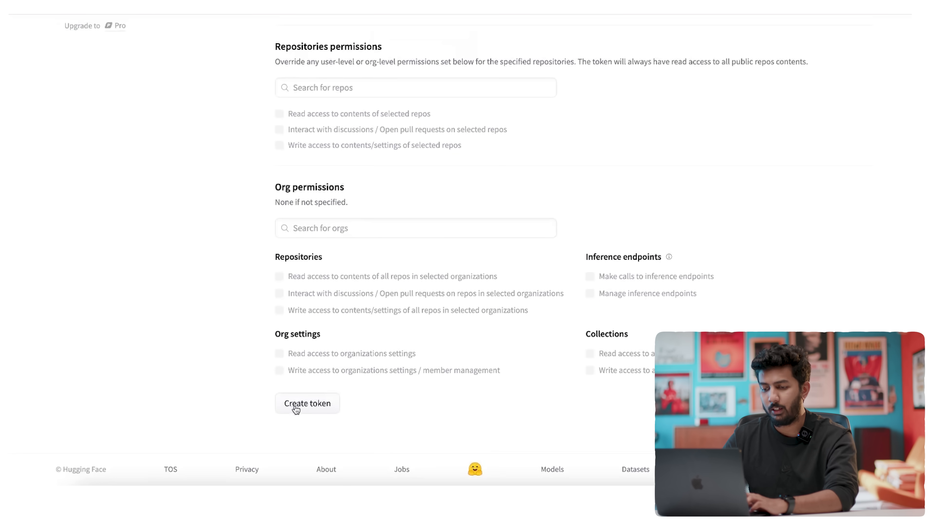
pyautogui.click(297, 405)
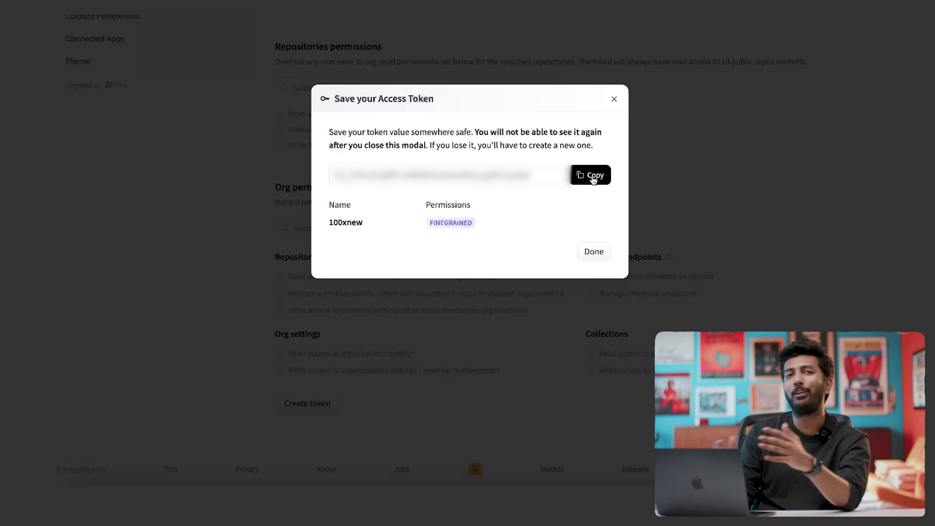
# - Paste the copied 100xnew token into hf_token and create the training run
pyautogui.click(593, 178)
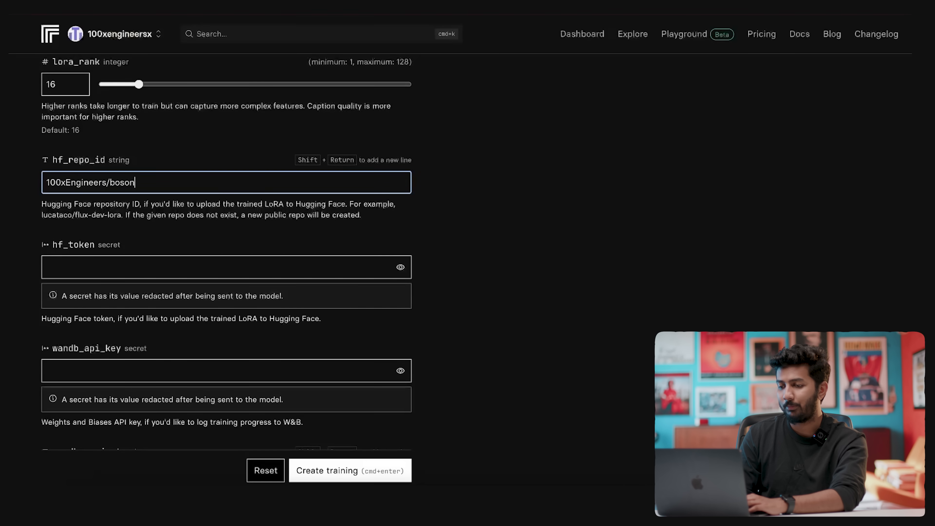
pyautogui.click(141, 263)
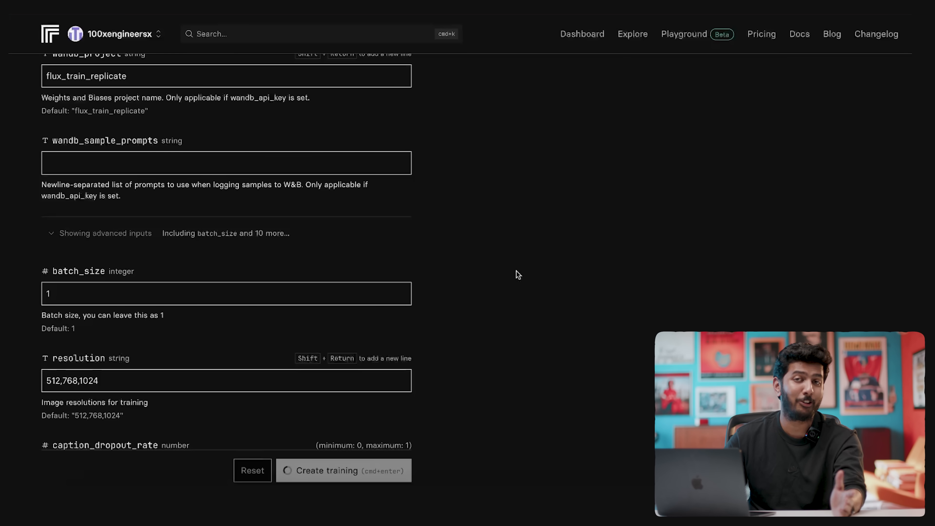
pyautogui.click(343, 471)
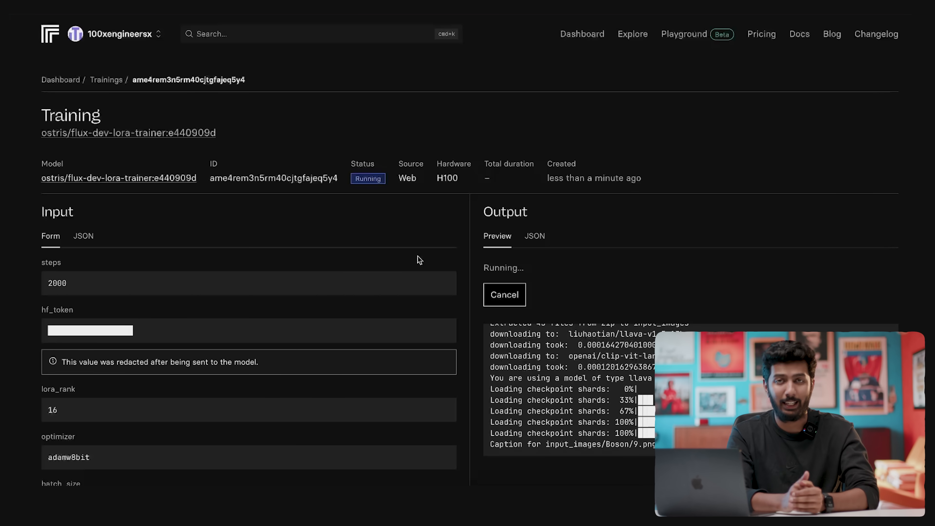
# - Review the running training logs, then go to the lucataco/flux-dev-lora playground
pyautogui.scroll(-3)
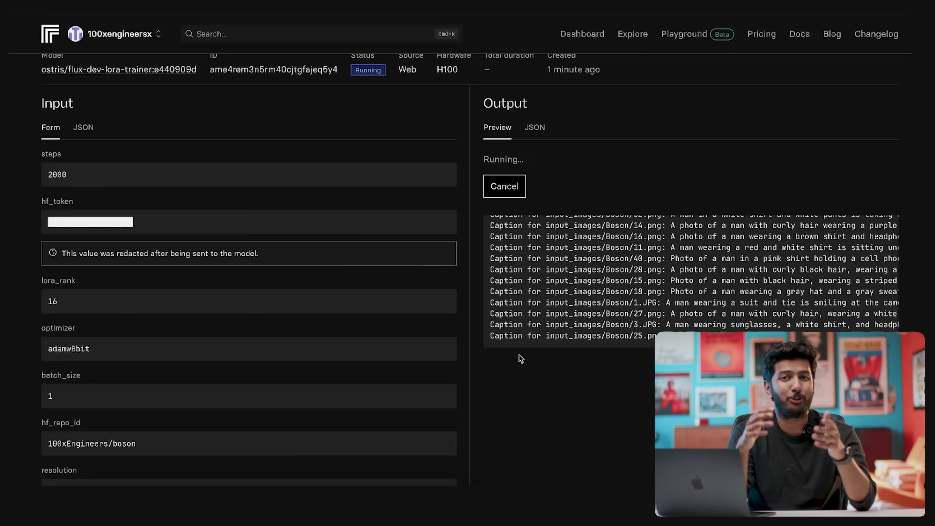
pyautogui.scroll(-3)
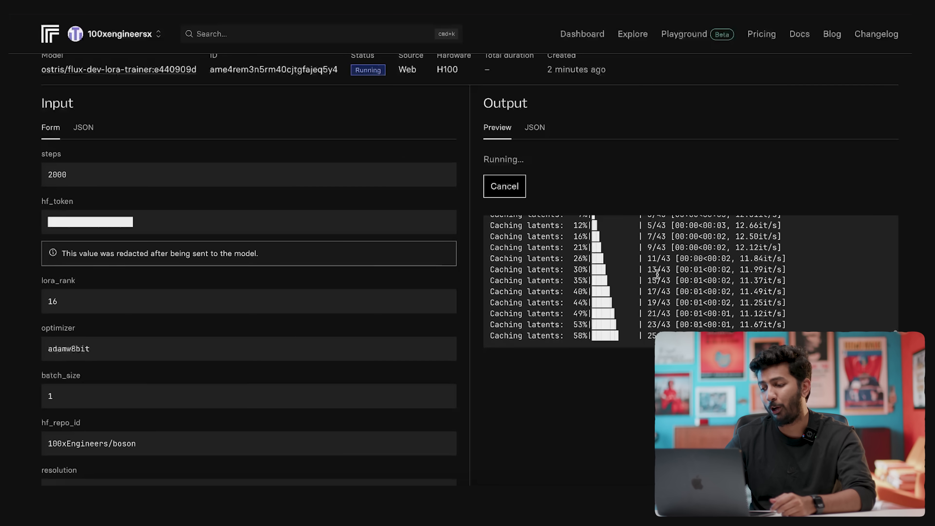
pyautogui.click(504, 186)
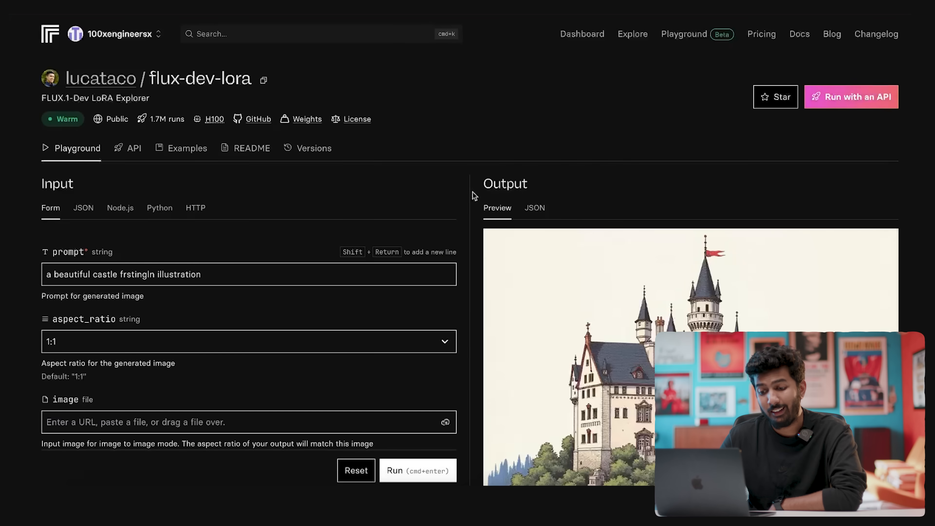
# - Scroll the flux-dev-lora form down to the empty hf_lora field and 0.8 LoRA scale
pyautogui.scroll(-3)
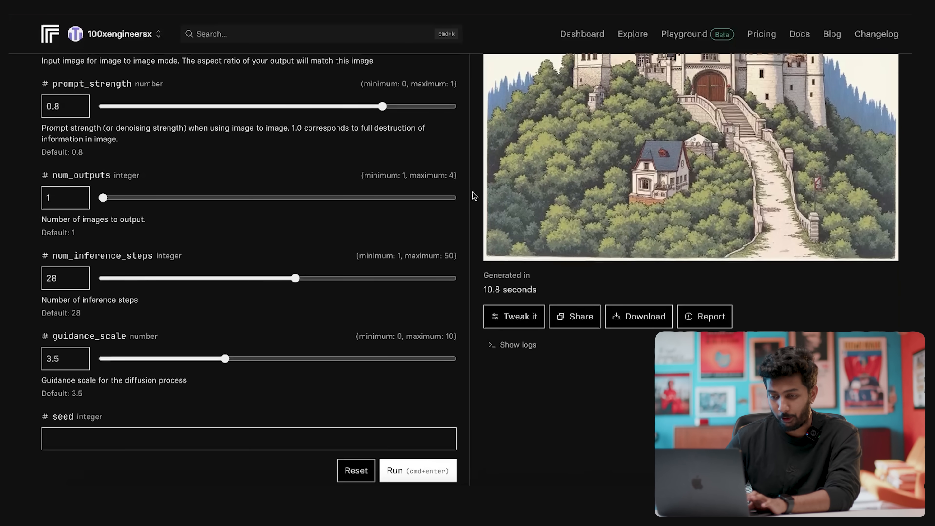
pyautogui.scroll(-3)
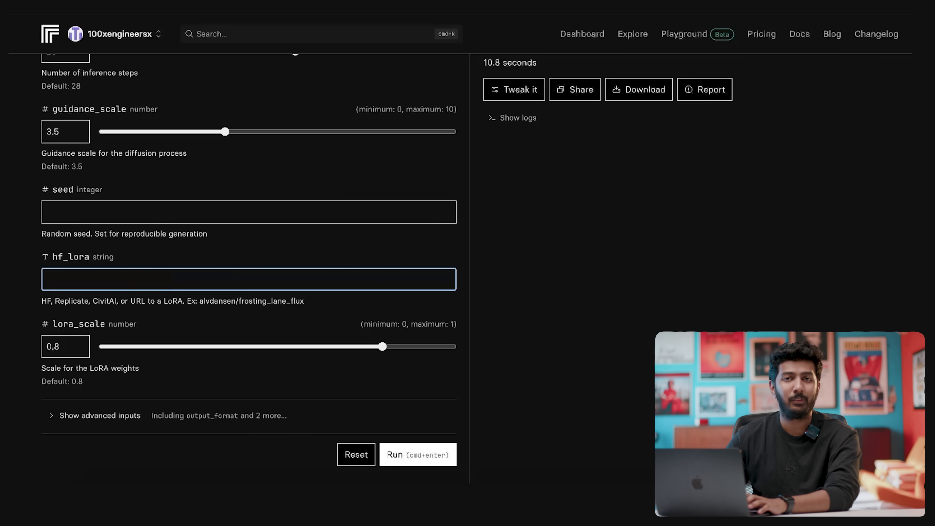
pyautogui.moveTo(570, 122)
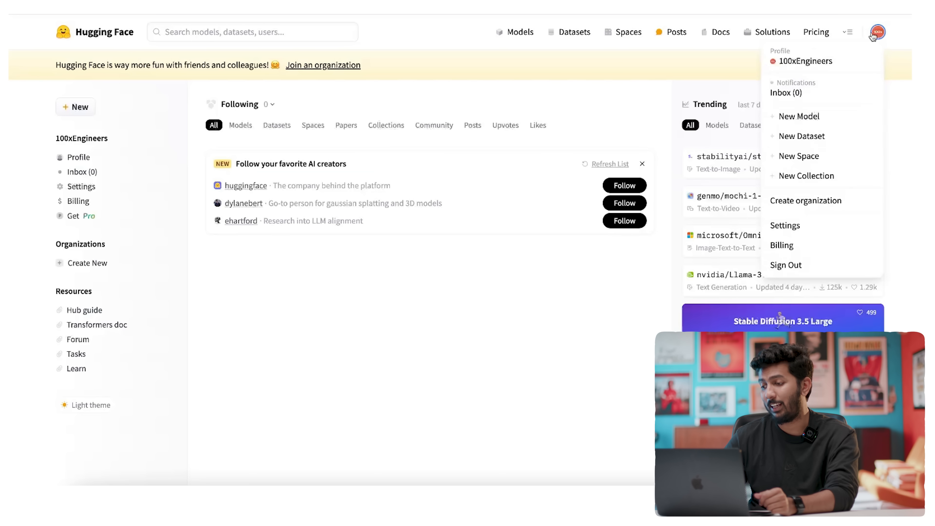
# - Check the 100xEngineers/boson repo with its 172 MB lora.safetensors, then return to the Replicate form
pyautogui.click(807, 61)
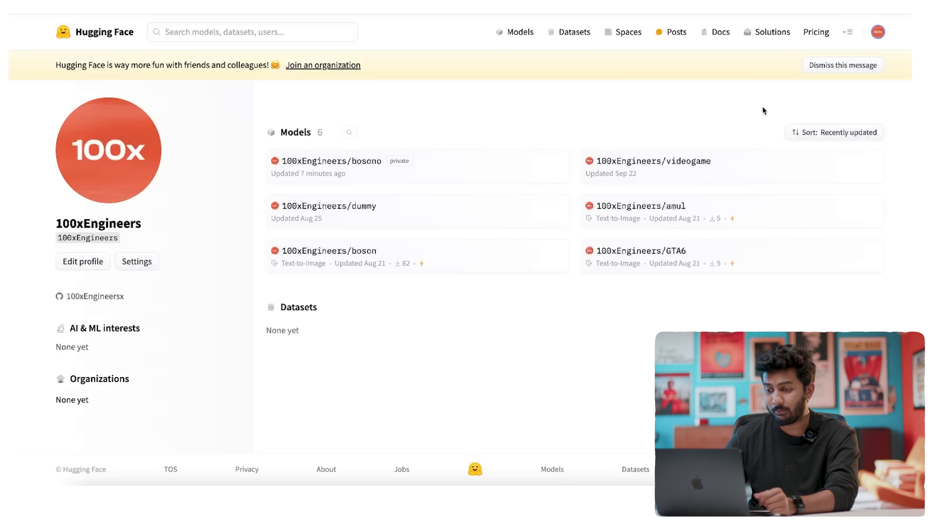
pyautogui.moveTo(368, 258)
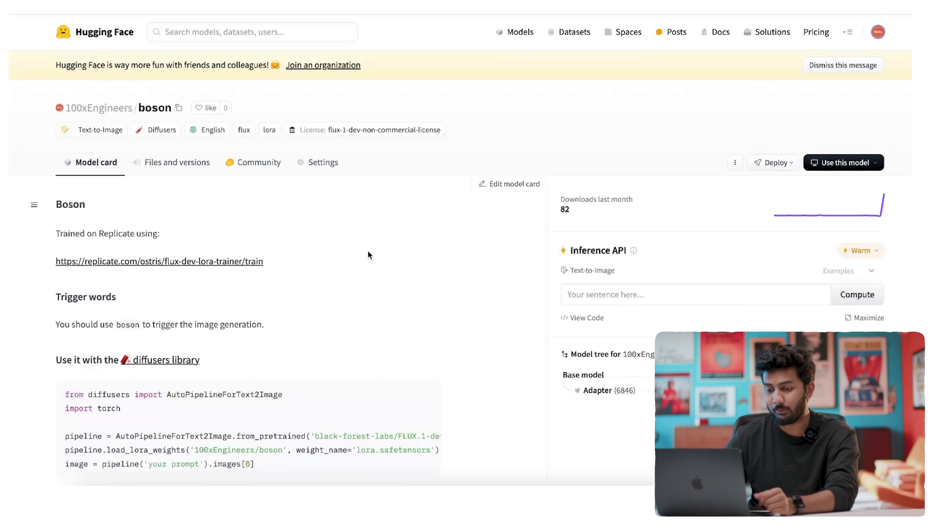
pyautogui.moveTo(461, 337)
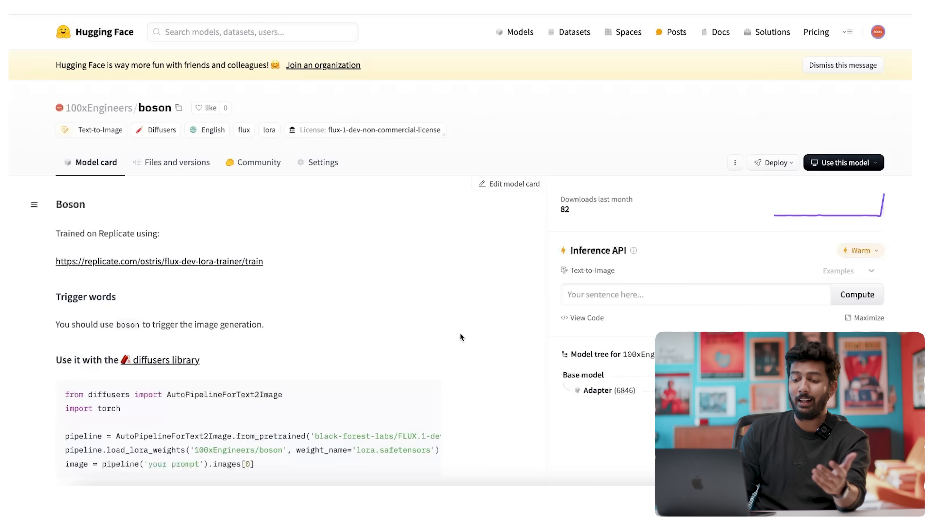
pyautogui.scroll(-3)
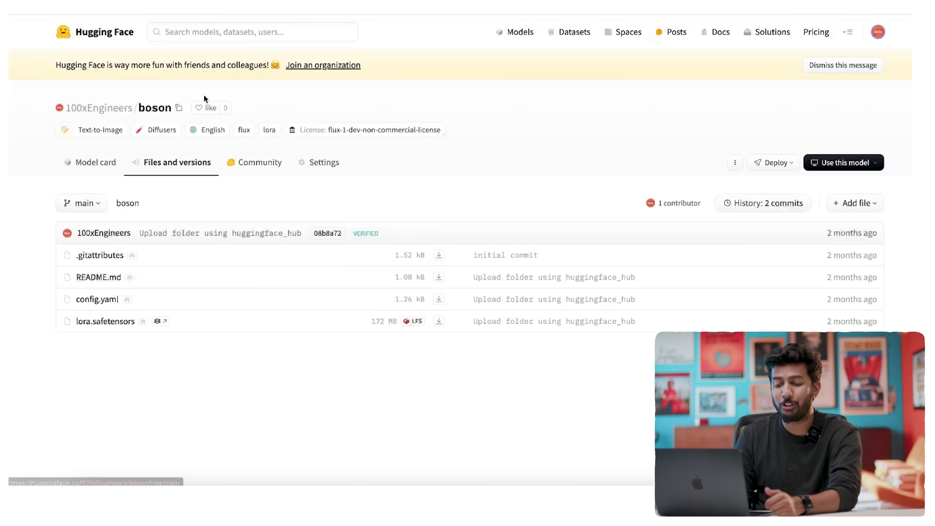
pyautogui.moveTo(743, 280)
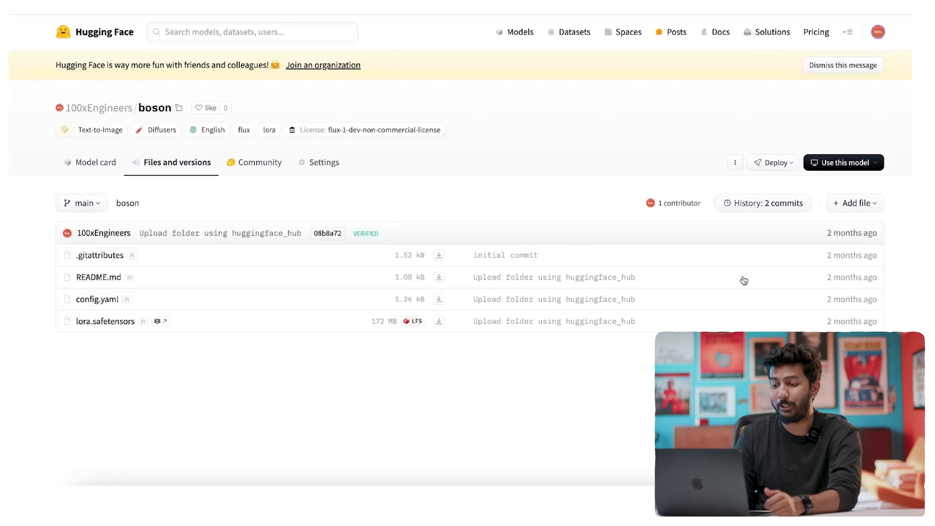
pyautogui.moveTo(196, 190)
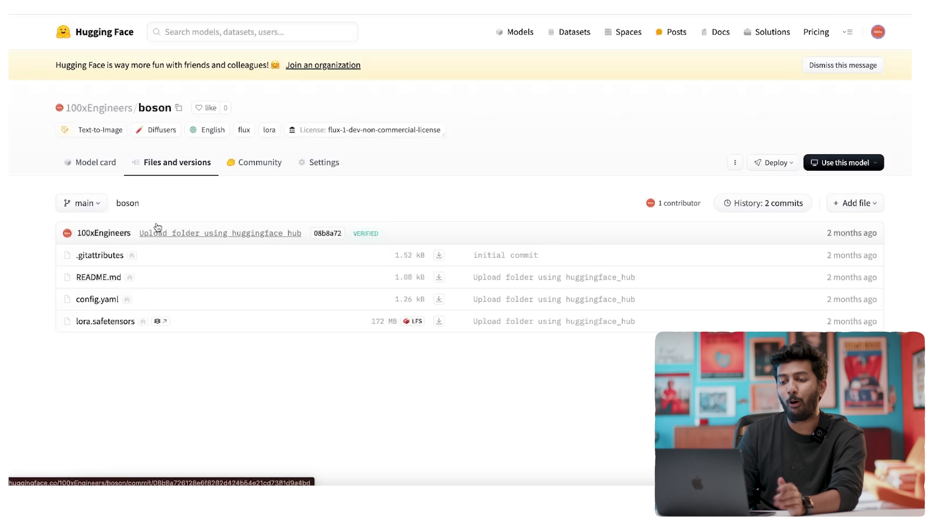
pyautogui.click(178, 107)
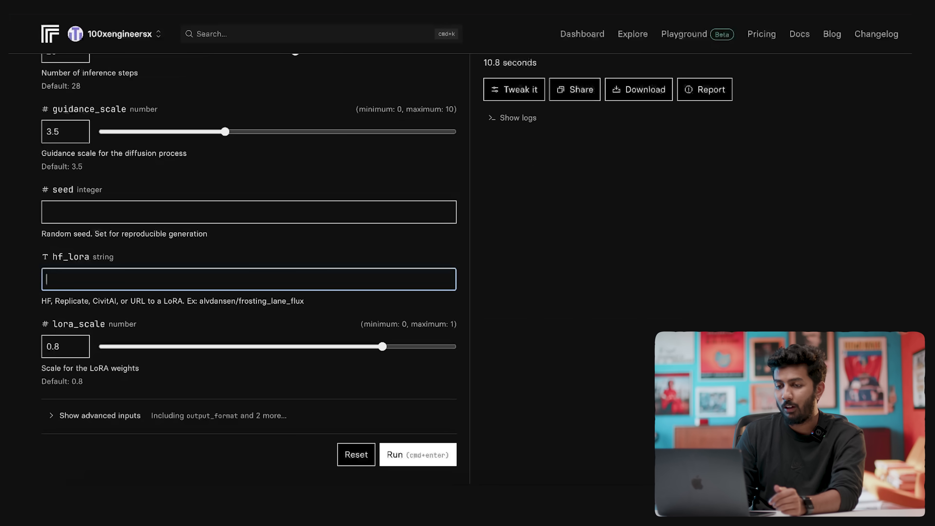
pyautogui.moveTo(145, 281)
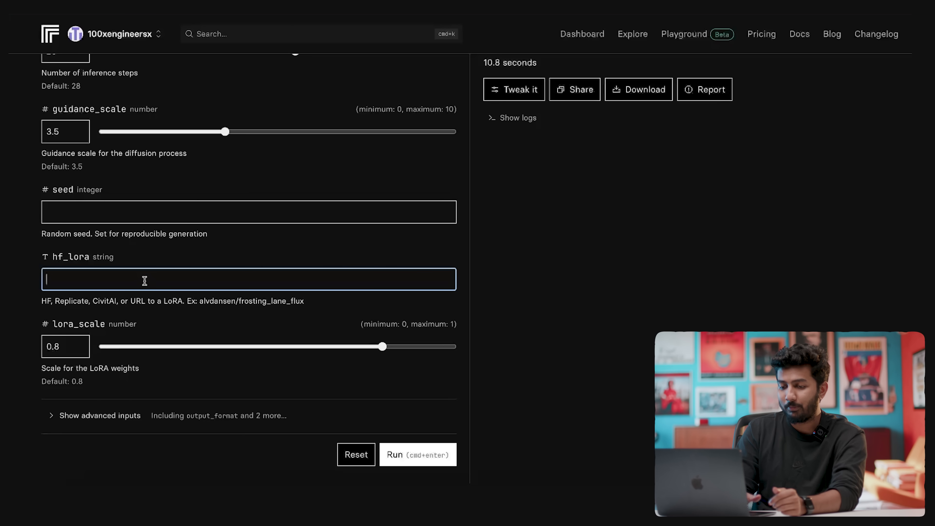
# - Run 'a photo of boson at paris fashion week' with hf_lora set to 100xEngineers/boson and view the result
pyautogui.write('100xEngineers/boson')
pyautogui.write('a photo of boson at paris fashion we')
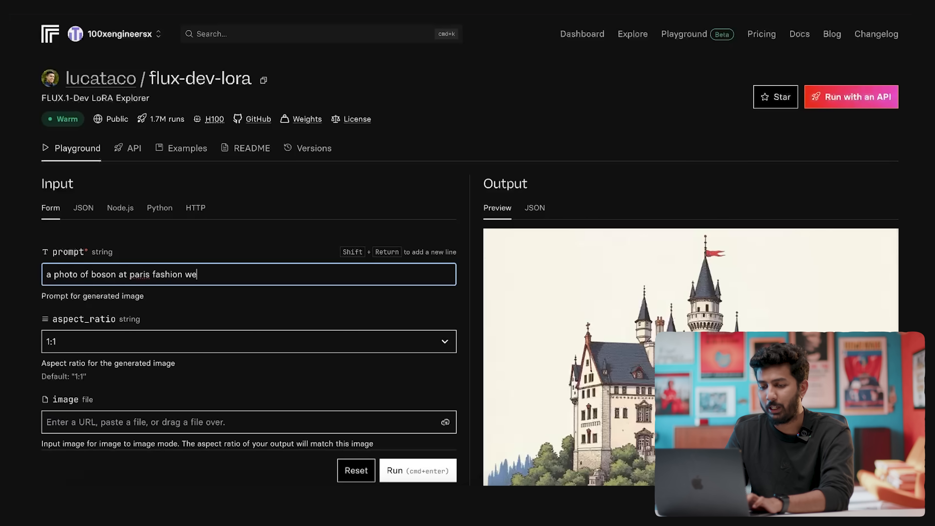
pyautogui.click(418, 470)
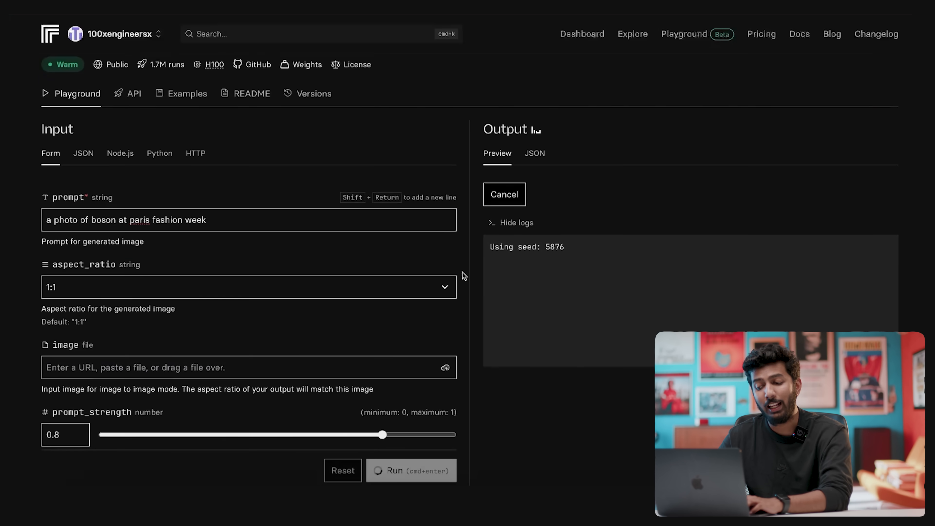
pyautogui.scroll(-3)
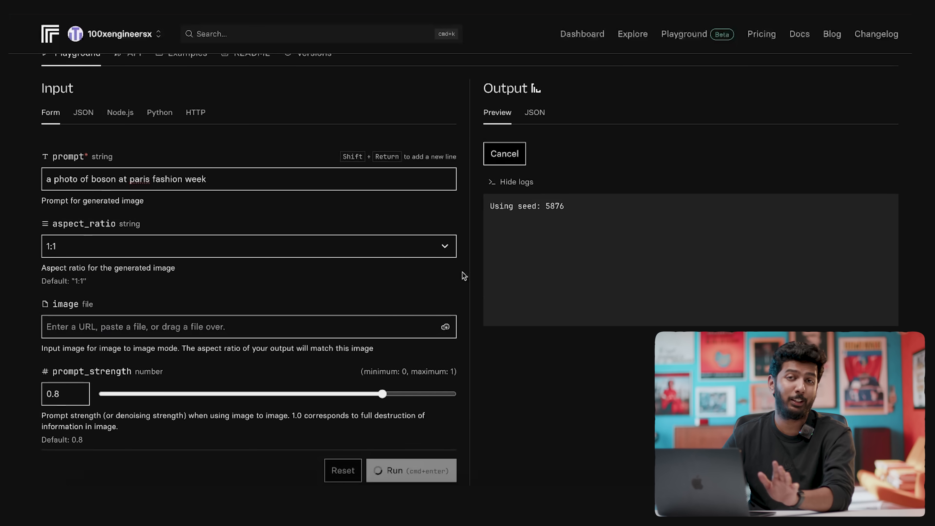
pyautogui.click(248, 250)
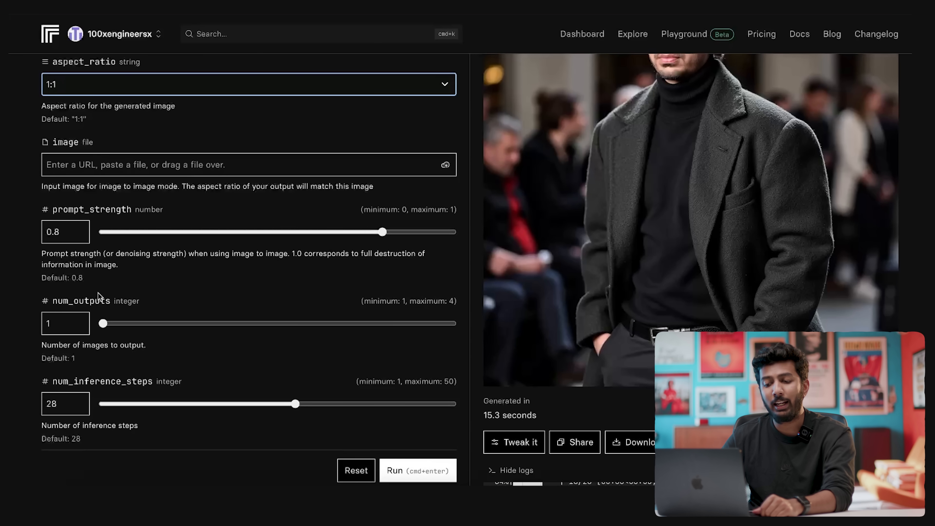
pyautogui.scroll(-3)
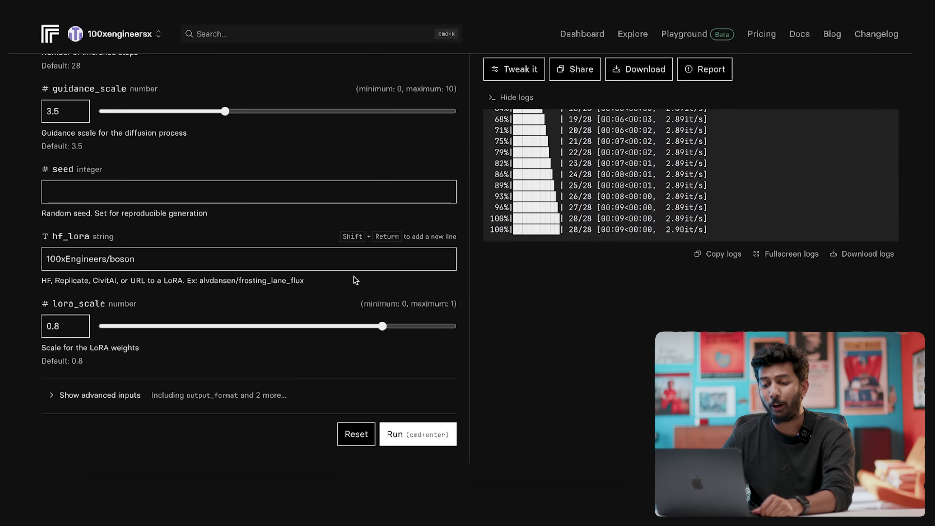
pyautogui.moveTo(465, 339)
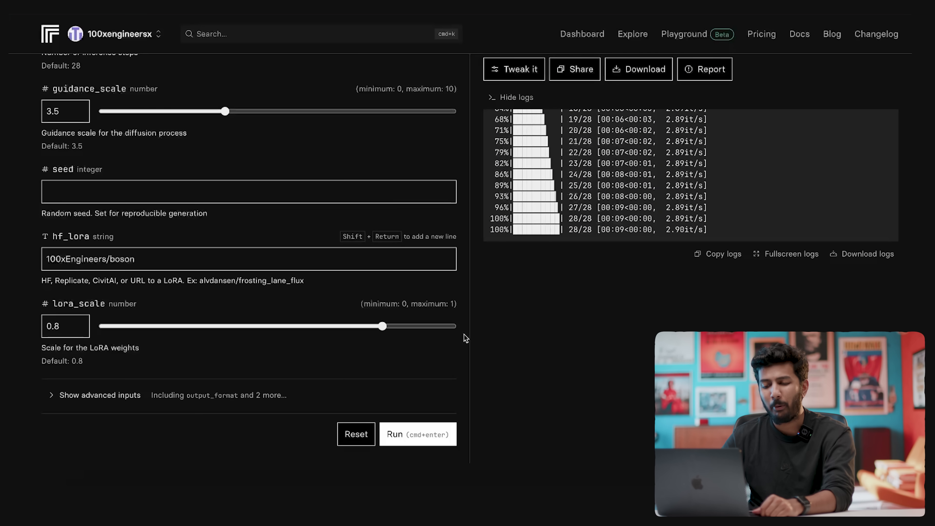
pyautogui.moveTo(373, 352)
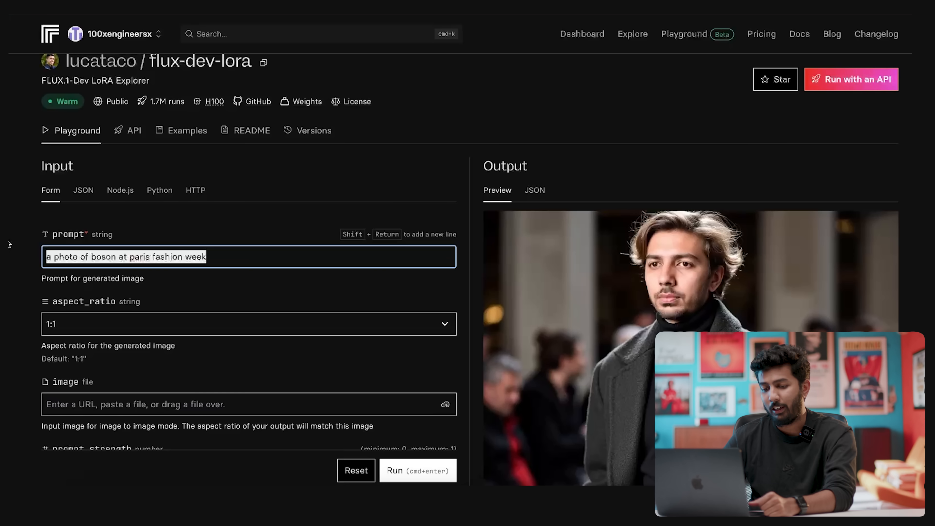
# - Run a new generation for 'a photo of boson wearing a suit and a tie'
pyautogui.write('a pho')
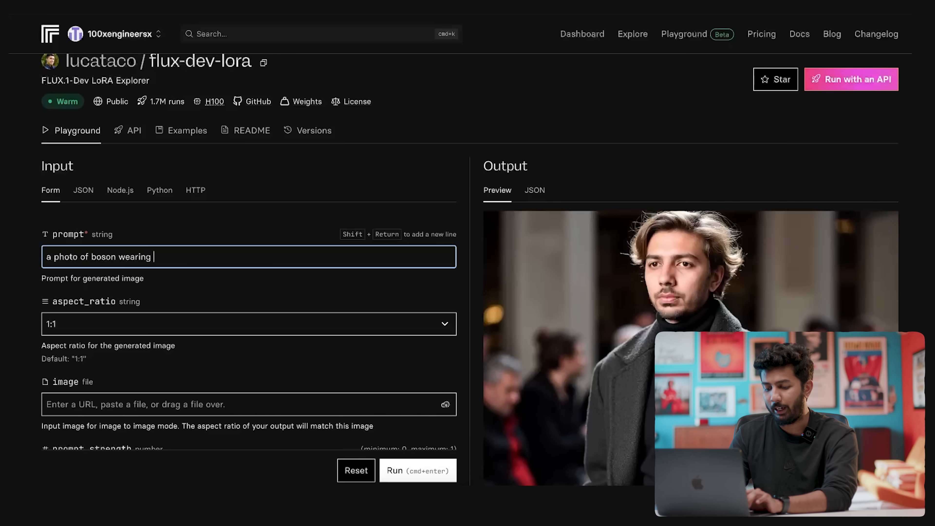
pyautogui.write('a suit and a ti')
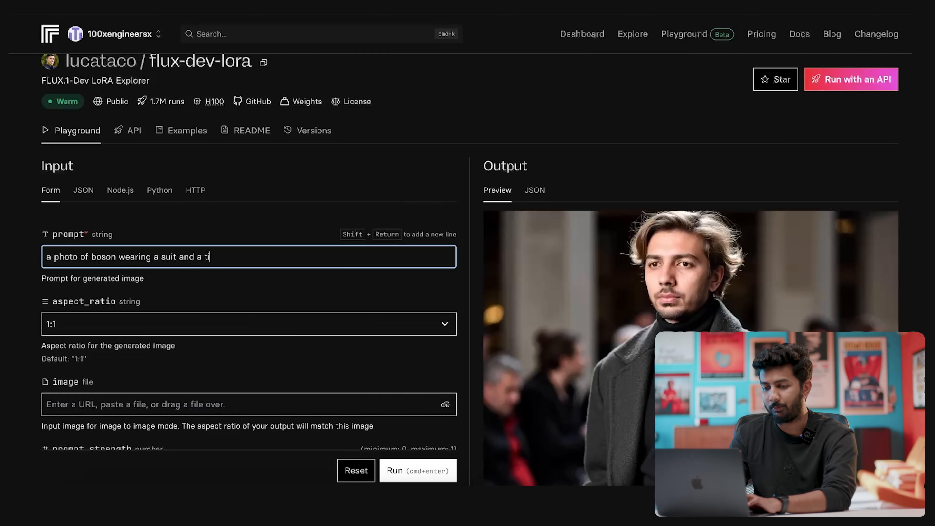
pyautogui.click(418, 471)
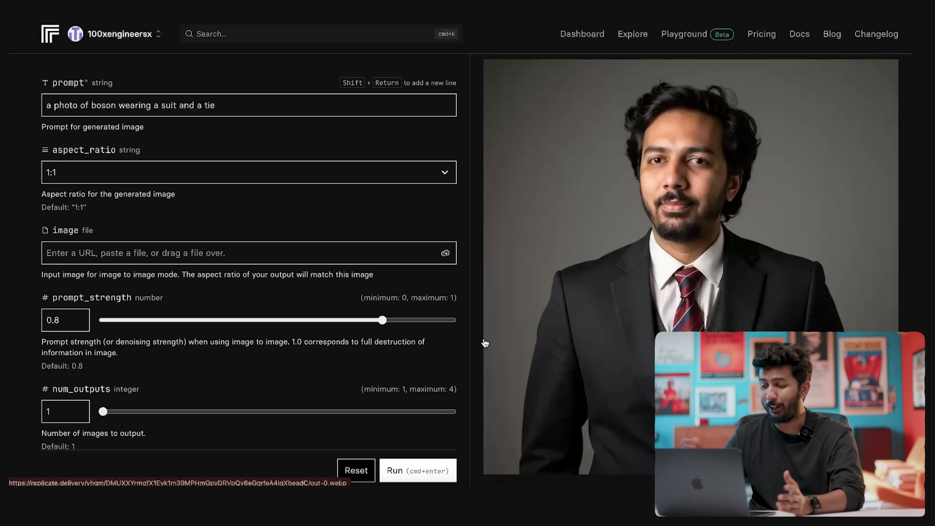
pyautogui.moveTo(476, 280)
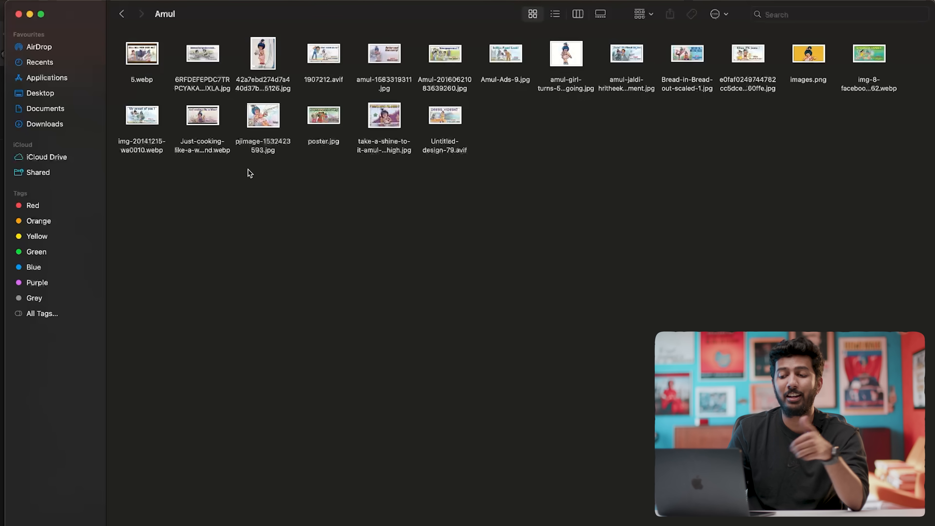
# - Quick Look two Amul girl ad images in the Amul folder one after another
pyautogui.click(141, 53)
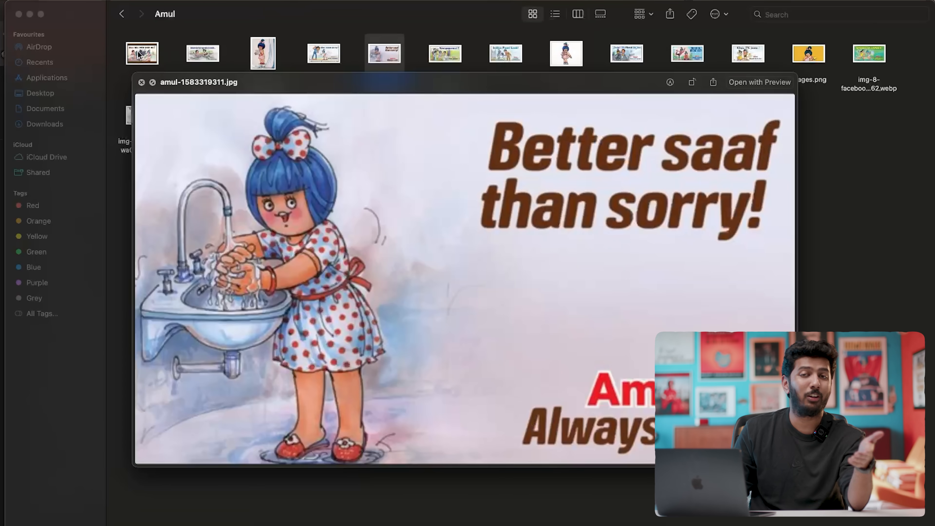
pyautogui.click(137, 55)
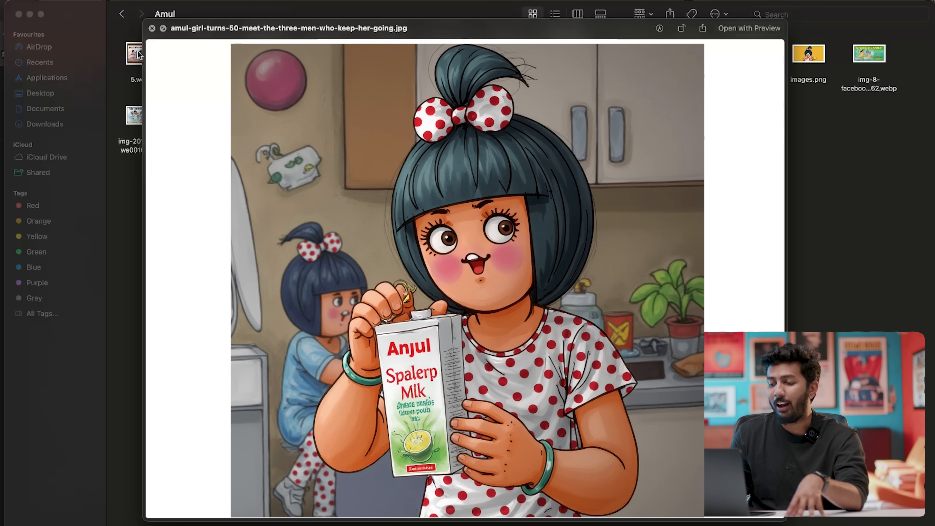